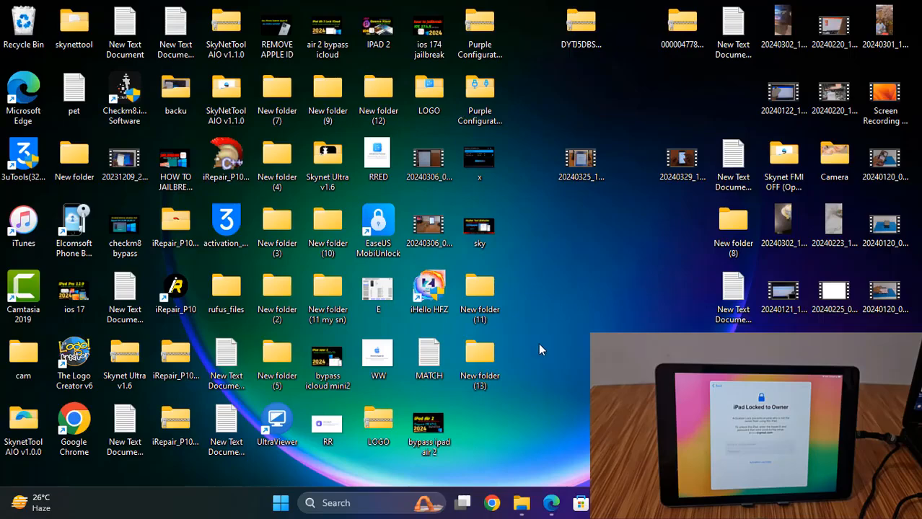
# - Launch the SkynetTool application from the extracted SKynetTool - AIO v1.1.9 folder
pyautogui.doubleClick(479, 354)
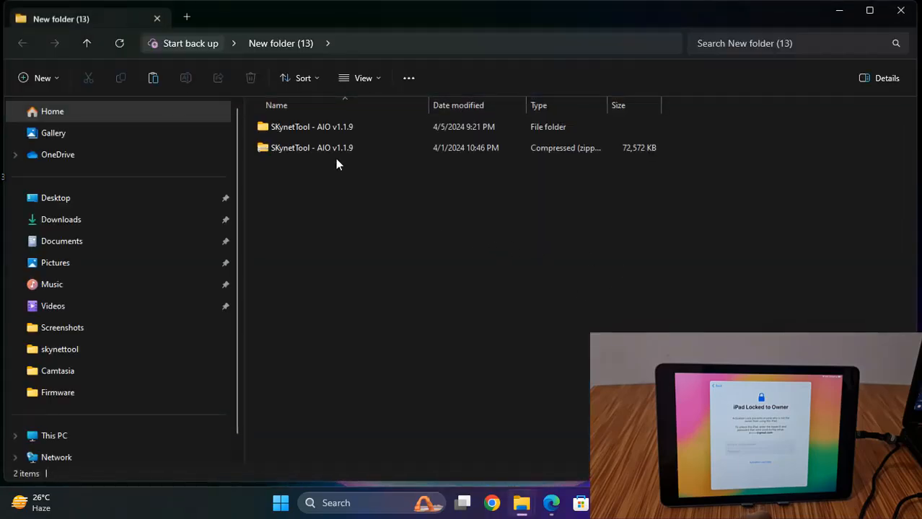
pyautogui.doubleClick(312, 126)
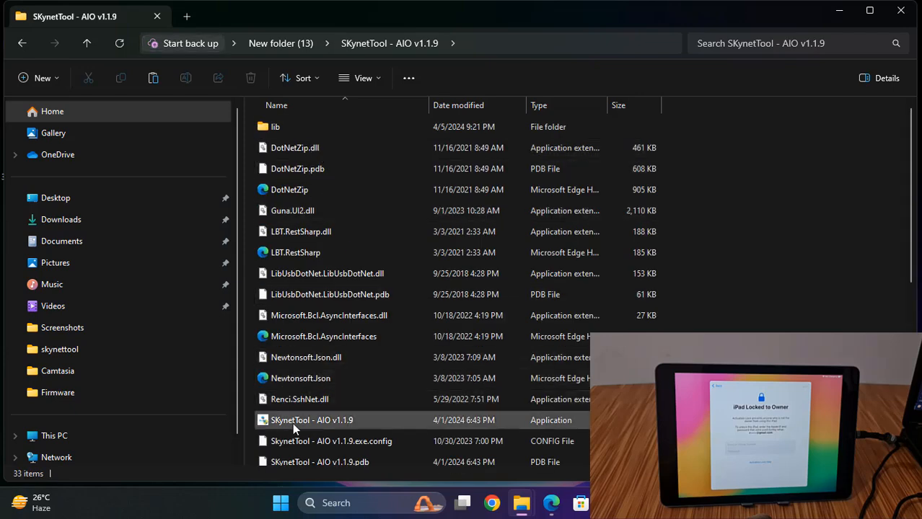
pyautogui.click(312, 420)
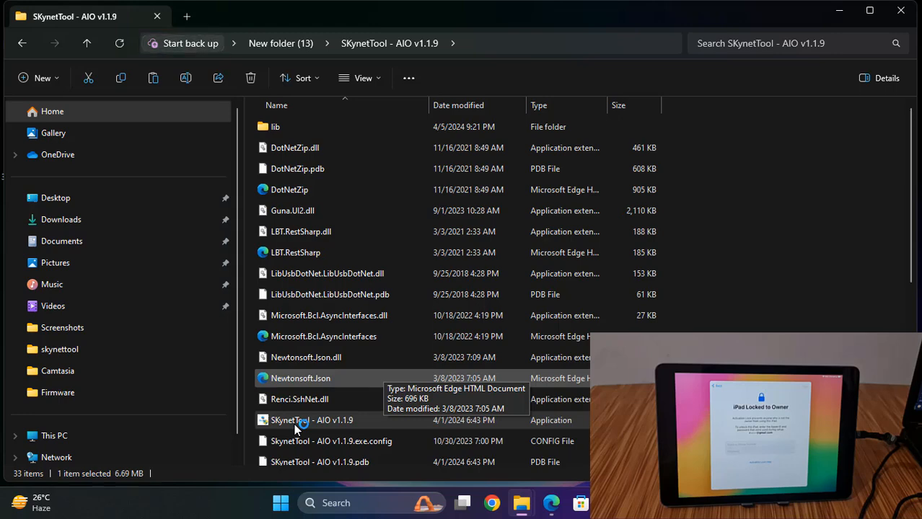
pyautogui.doubleClick(312, 420)
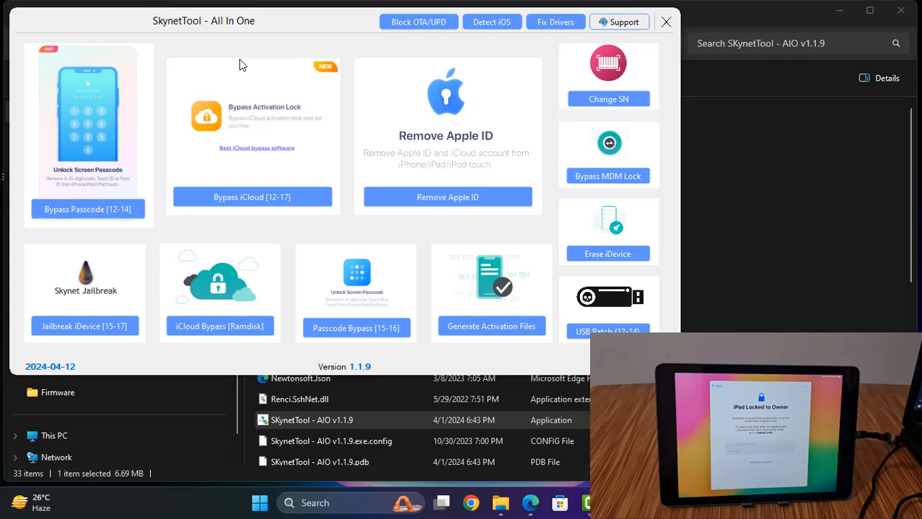
# - Start the Bypass iCloud [12-17] feature so the connected iPad's details are read in
pyautogui.click(251, 196)
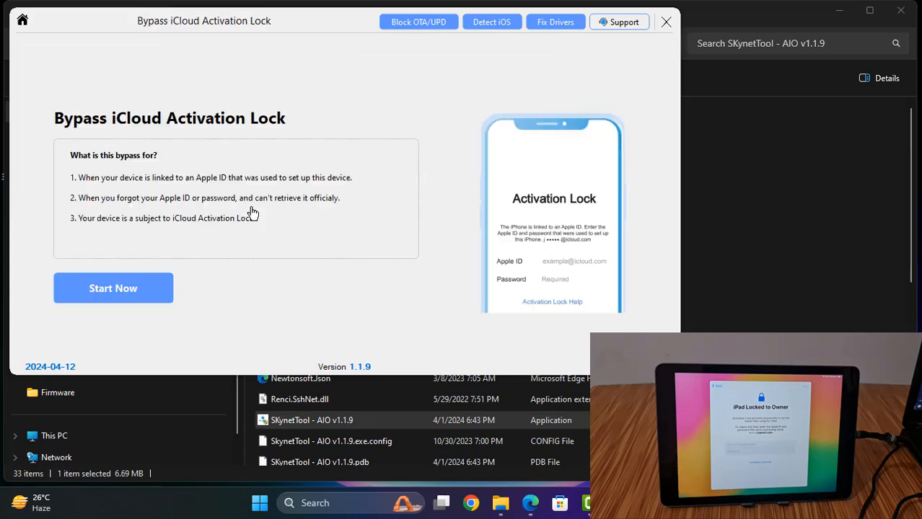
pyautogui.click(112, 289)
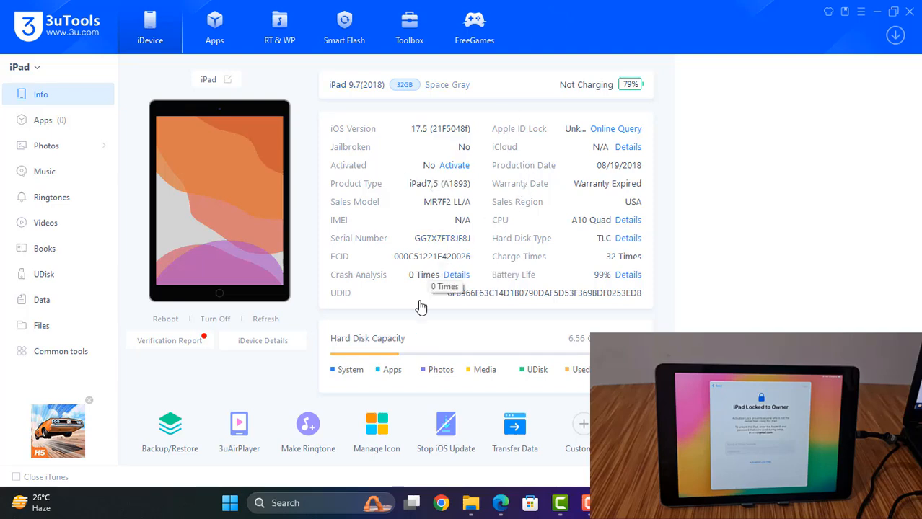
pyautogui.moveTo(361, 112)
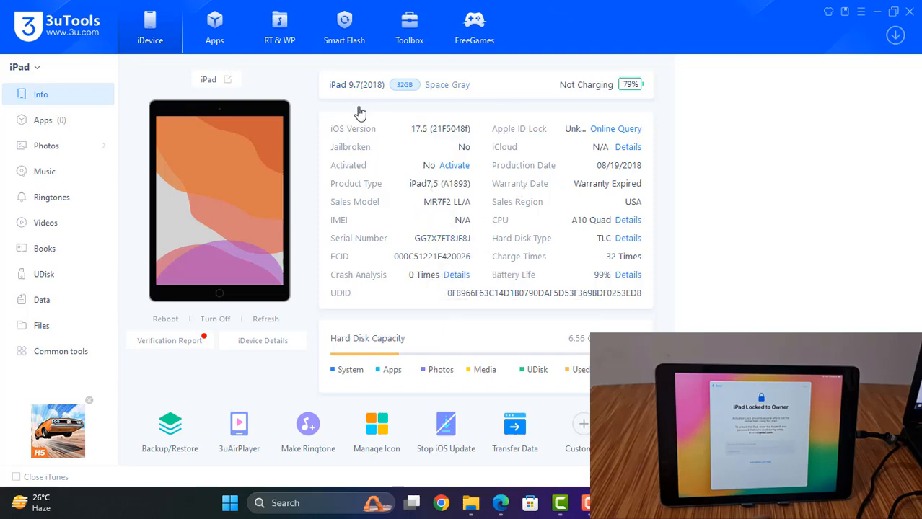
pyautogui.moveTo(879, 13)
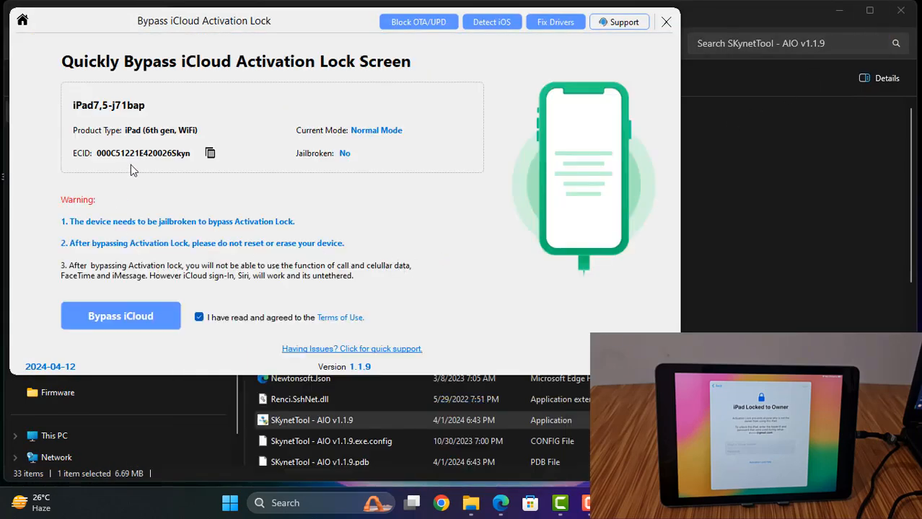
# - Attempt the iCloud bypass and dismiss the register-your-ECID notice
pyautogui.click(122, 316)
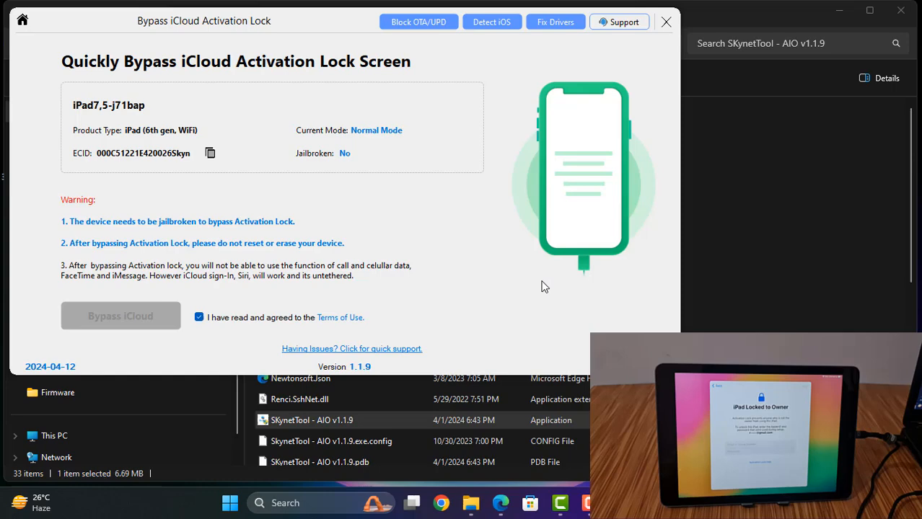
pyautogui.click(121, 315)
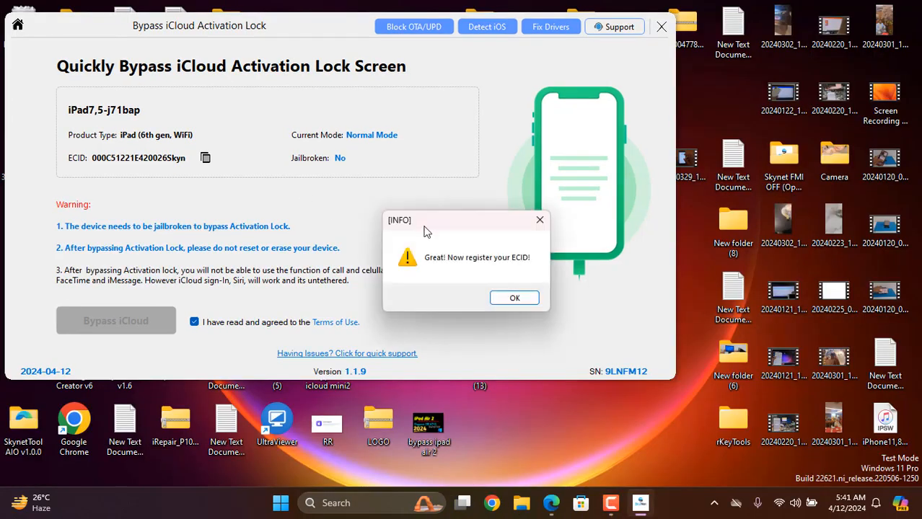
pyautogui.moveTo(464, 220); pyautogui.dragTo(328, 164)
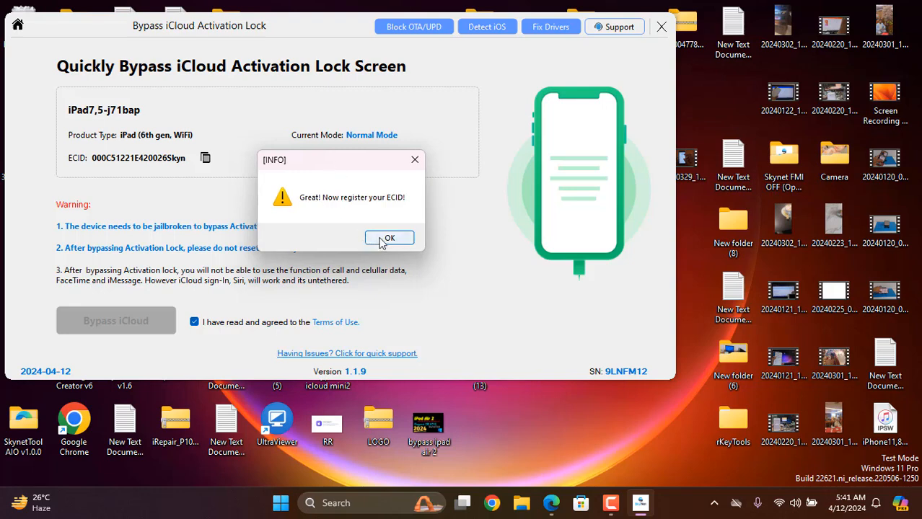
pyautogui.click(390, 238)
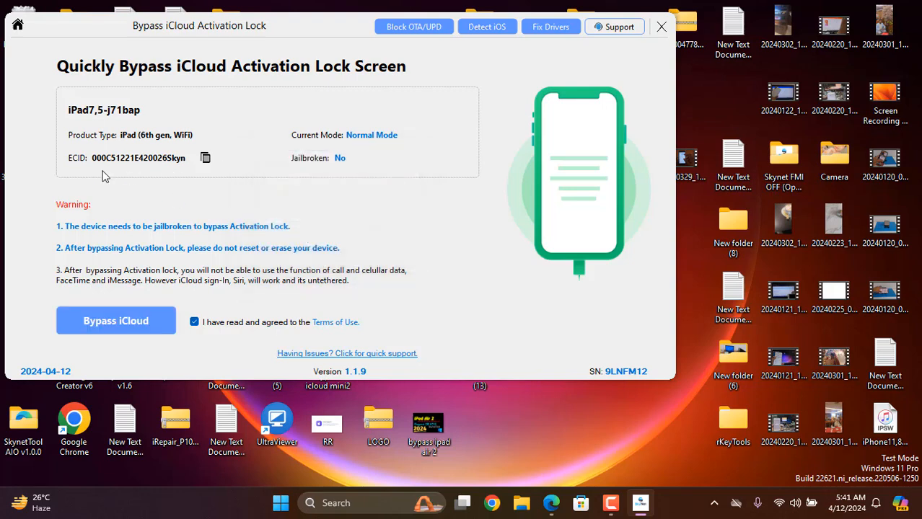
# - Copy the iPad's ECID and dismiss the copied confirmation
pyautogui.click(205, 157)
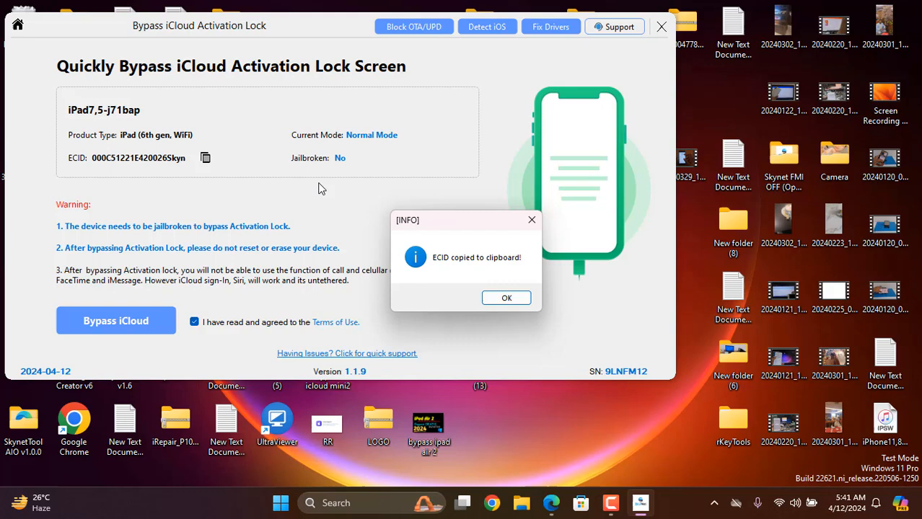
pyautogui.click(506, 297)
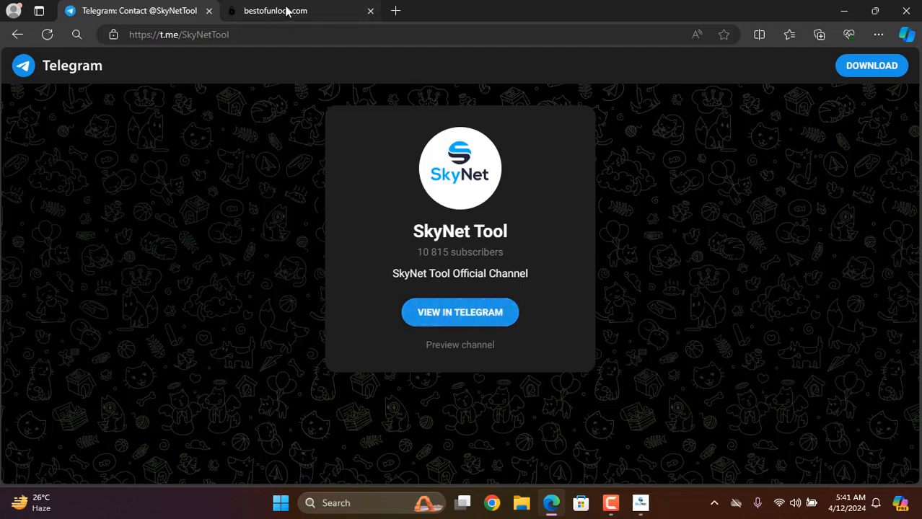
pyautogui.moveTo(275, 10)
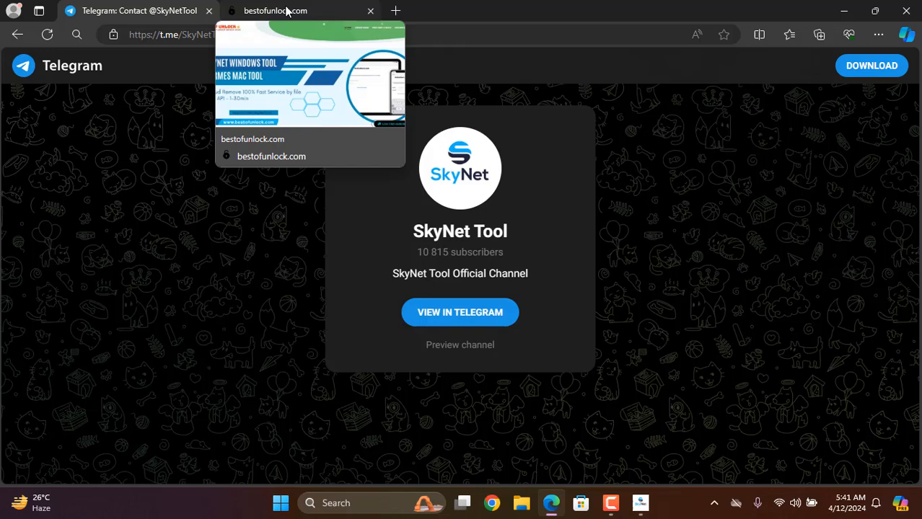
# - Switch to the bestofunlock.com page and open the account dashboard
pyautogui.click(296, 11)
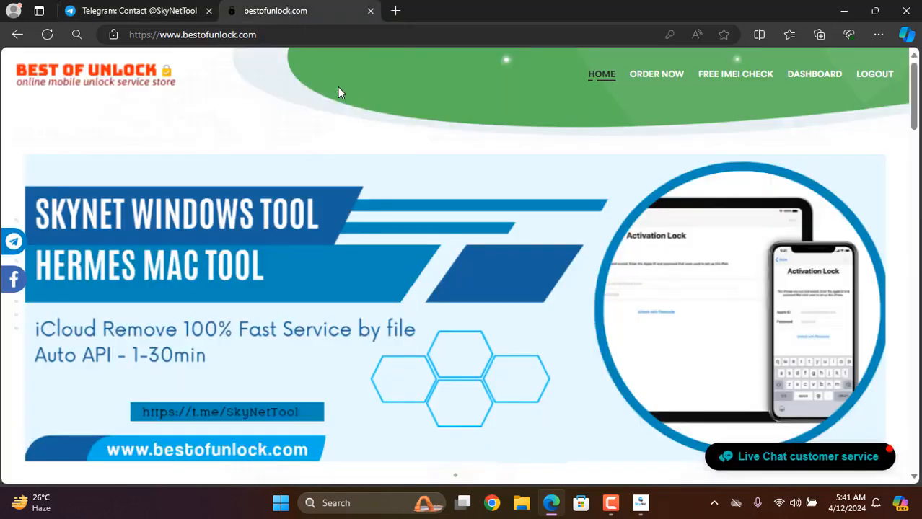
pyautogui.moveTo(67, 138)
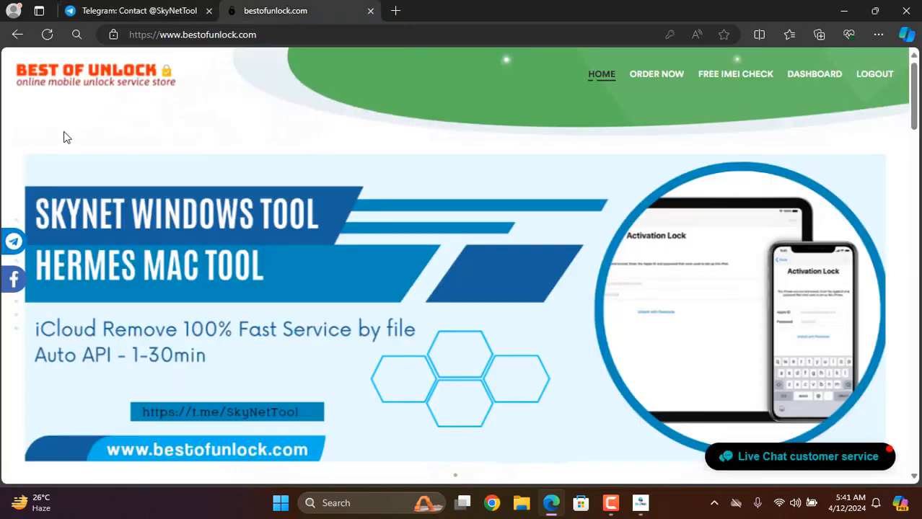
pyautogui.moveTo(61, 111)
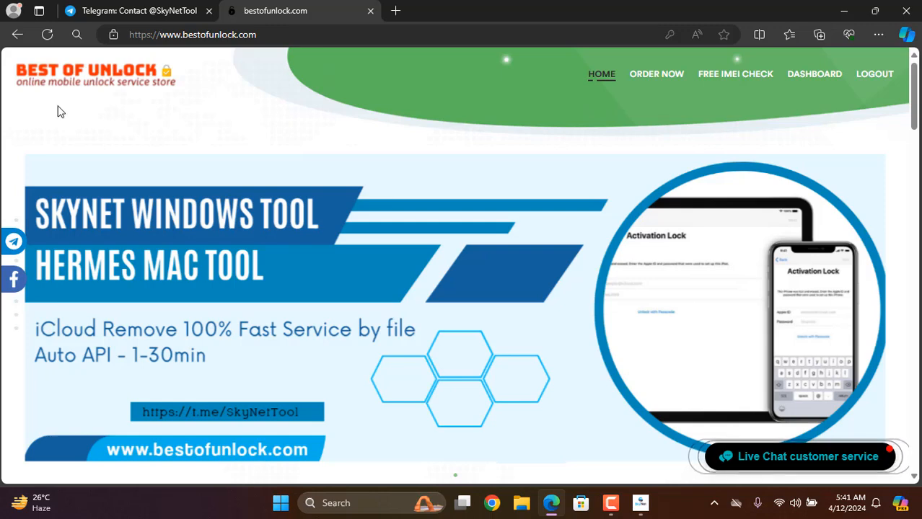
pyautogui.moveTo(811, 86)
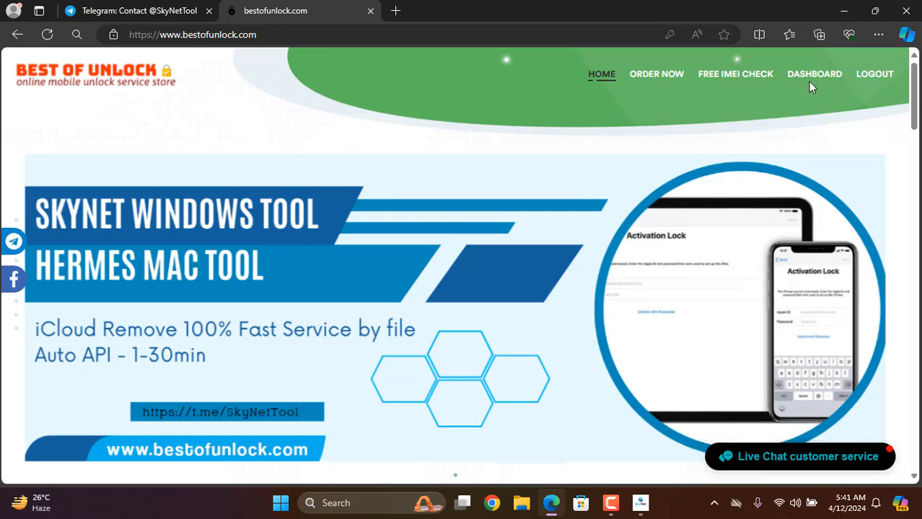
pyautogui.click(813, 74)
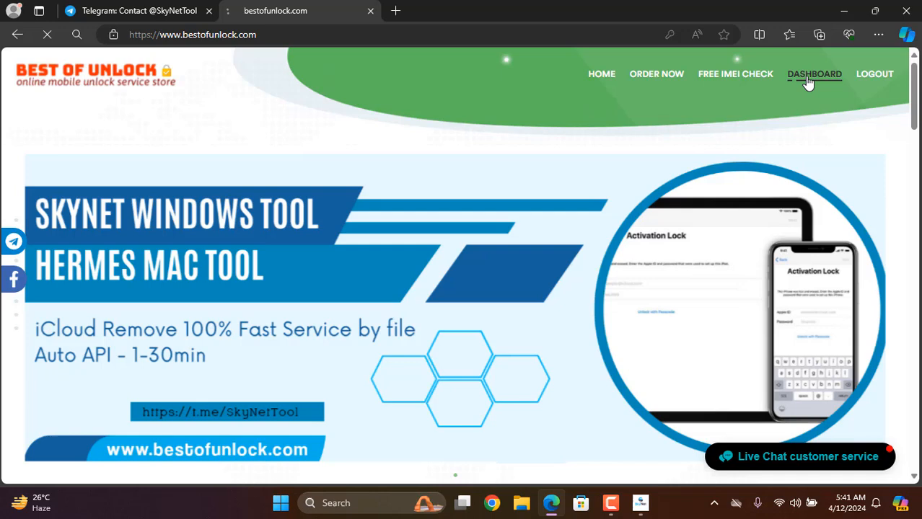
pyautogui.click(813, 74)
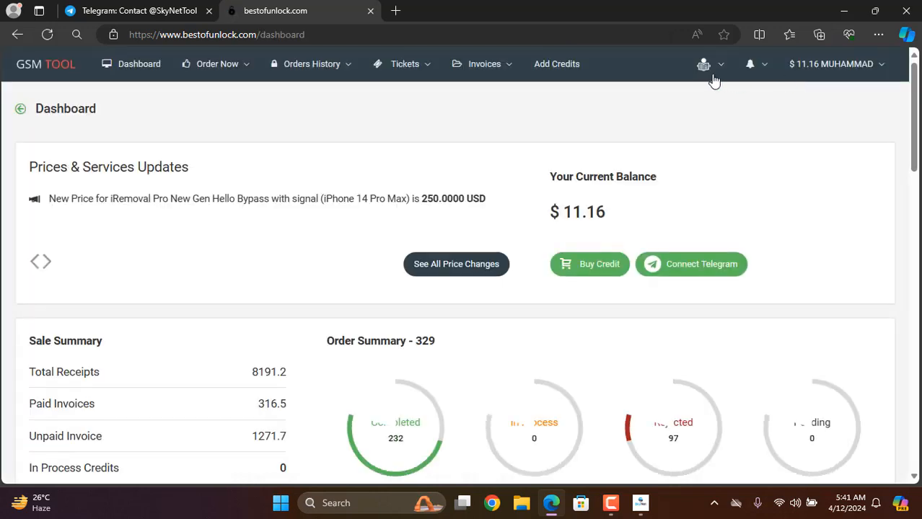
# - Open the Place IMEI Order page and browse its service list
pyautogui.click(217, 64)
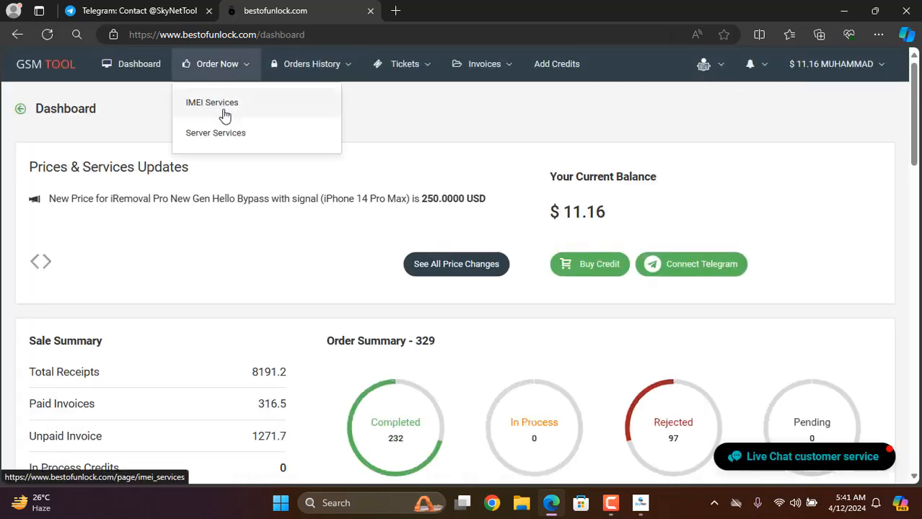
pyautogui.click(212, 103)
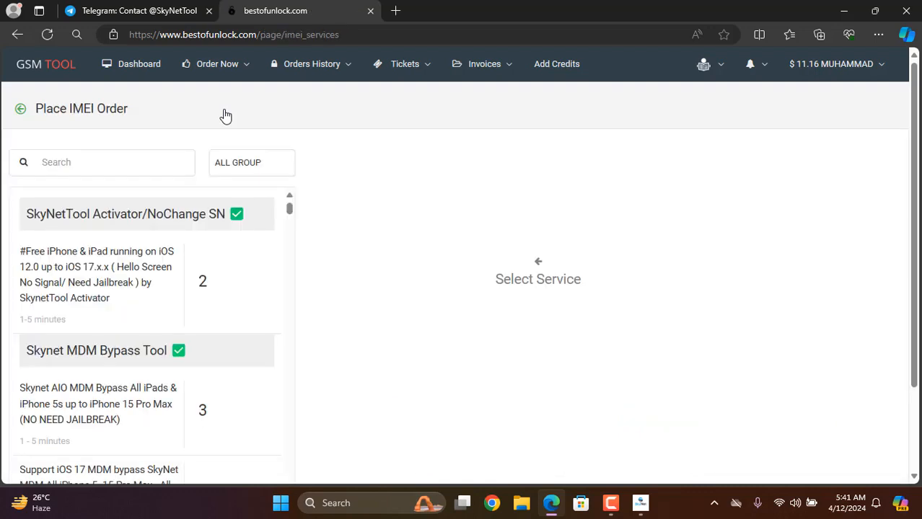
pyautogui.scroll(-3)
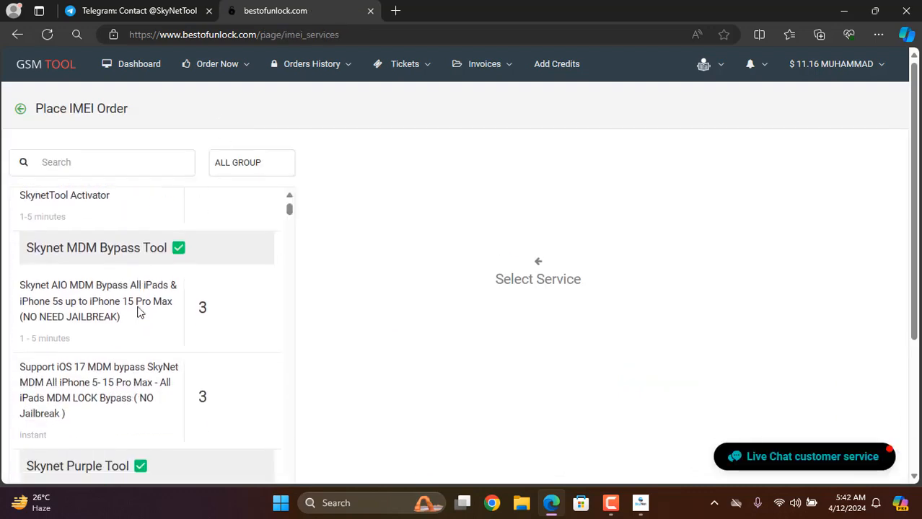
pyautogui.scroll(-3)
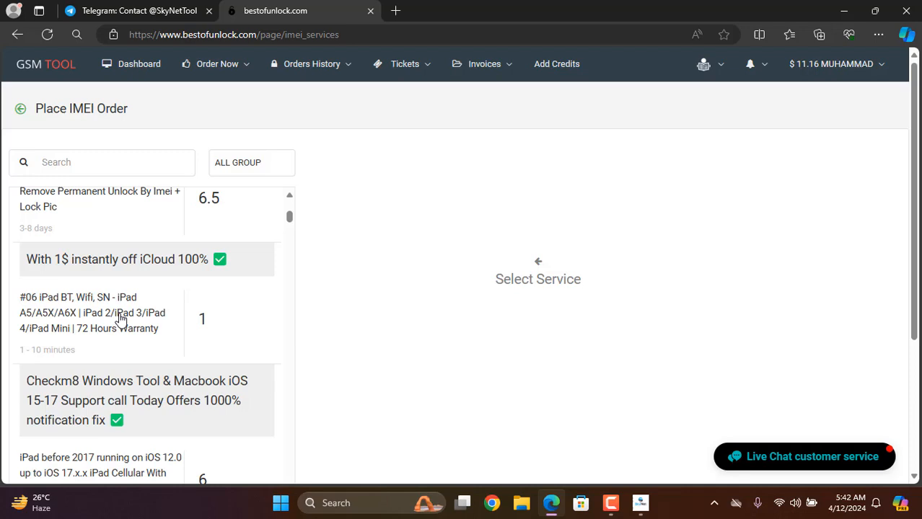
pyautogui.scroll(-3)
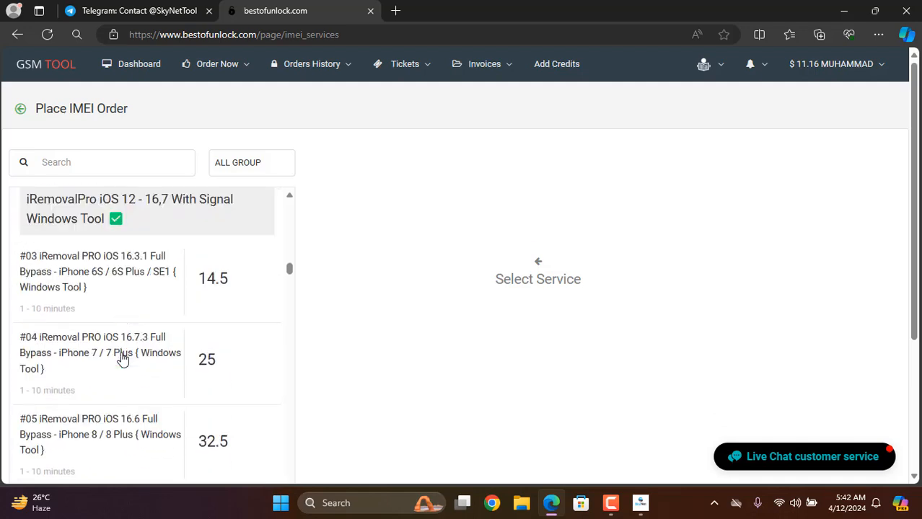
pyautogui.scroll(3)
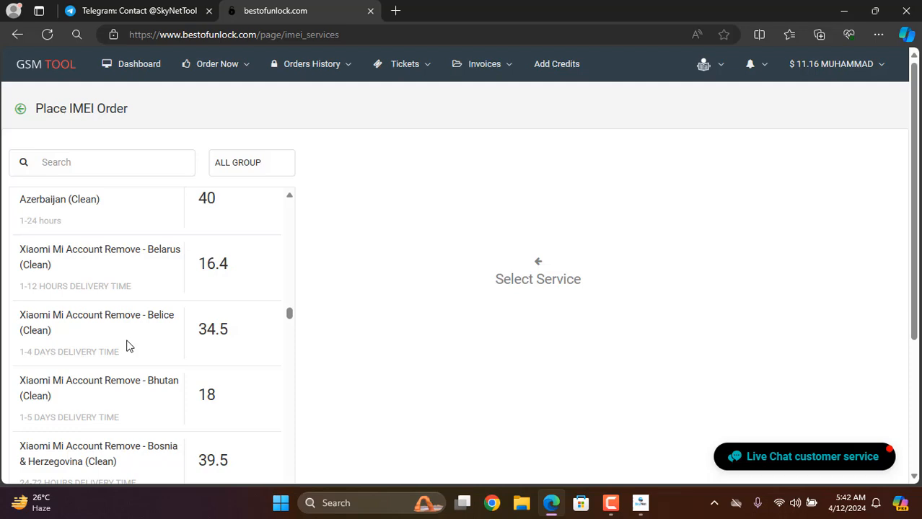
pyautogui.scroll(-3)
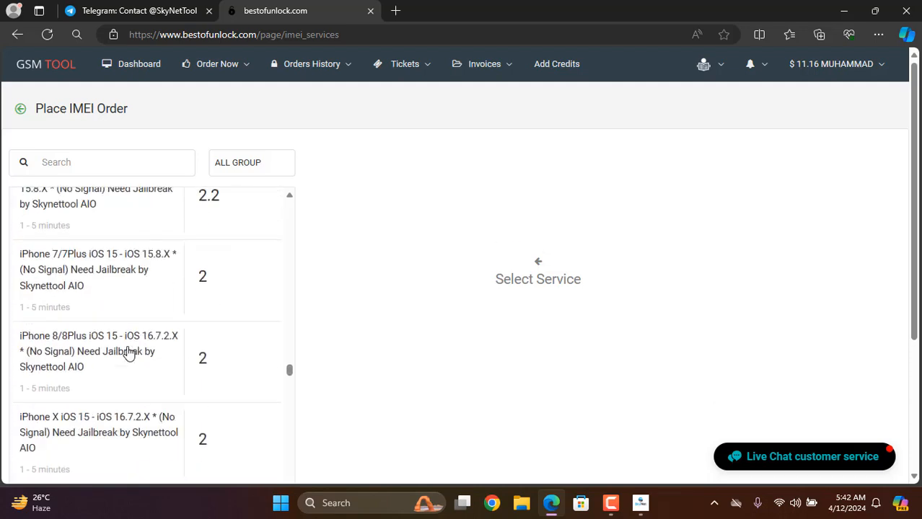
pyautogui.scroll(3)
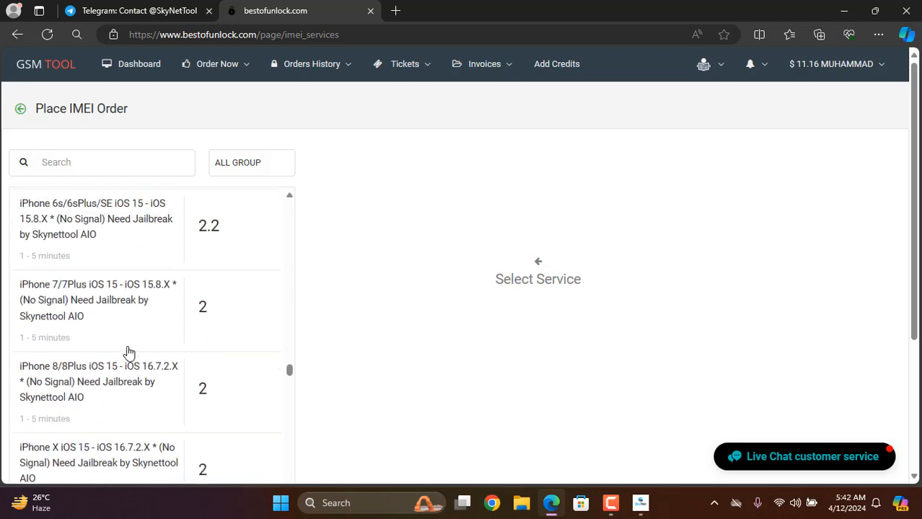
pyautogui.scroll(3)
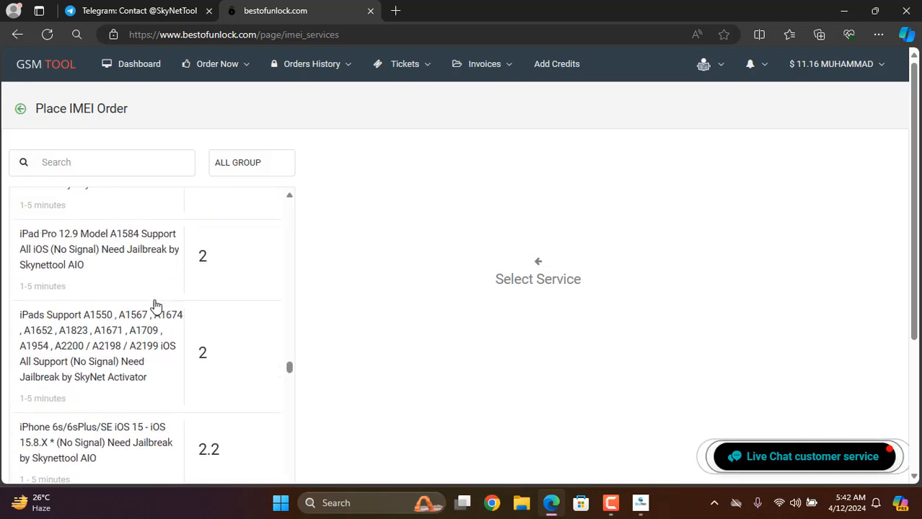
pyautogui.scroll(-3)
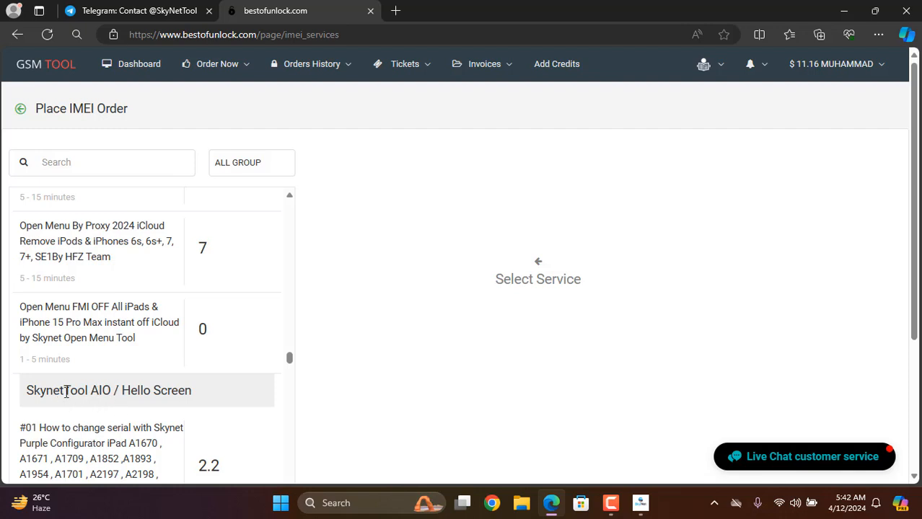
pyautogui.moveTo(281, 320)
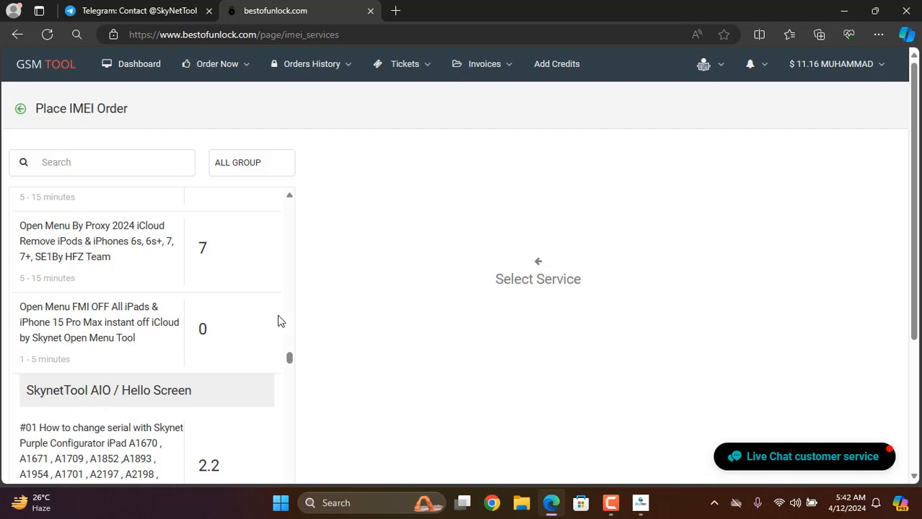
pyautogui.scroll(-3)
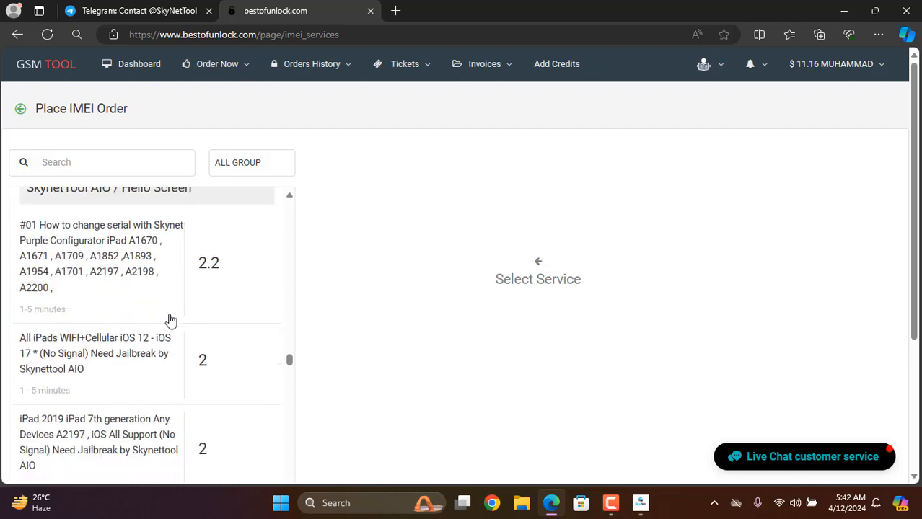
pyautogui.scroll(-3)
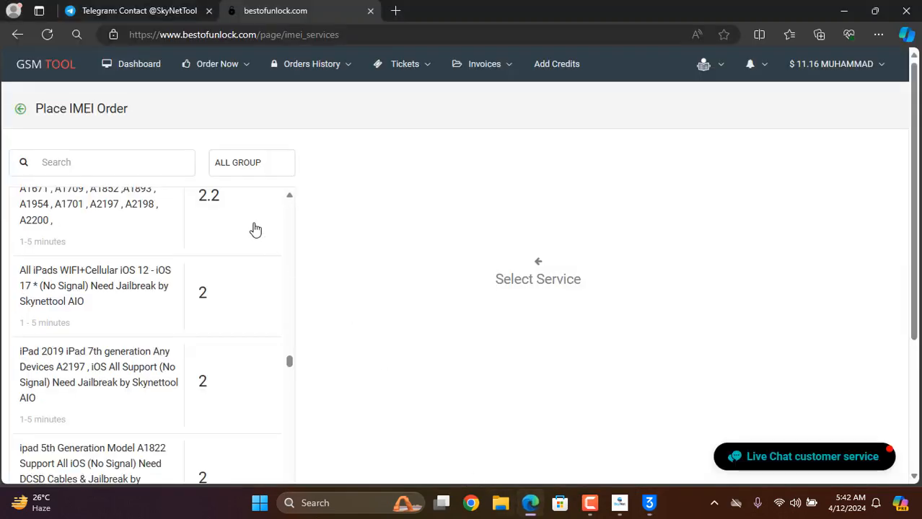
# - Filter the services by searching for a1893
pyautogui.write('a1')
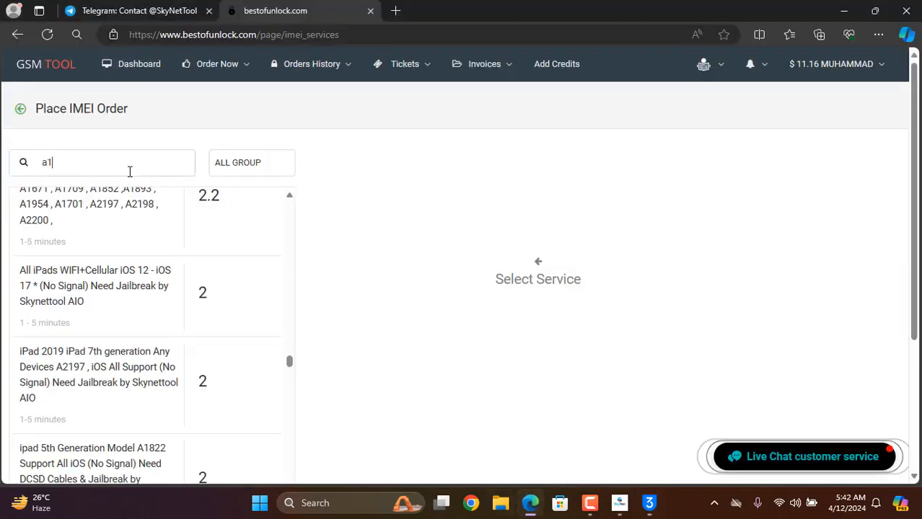
pyautogui.write('893')
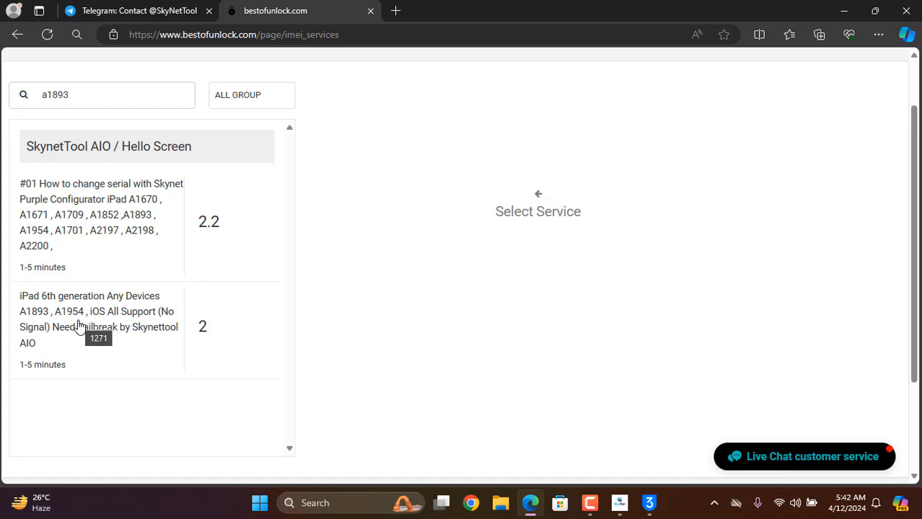
# - Place an order for the iPad 6th generation A1893/A1954 service with the pasted ECID
pyautogui.click(93, 319)
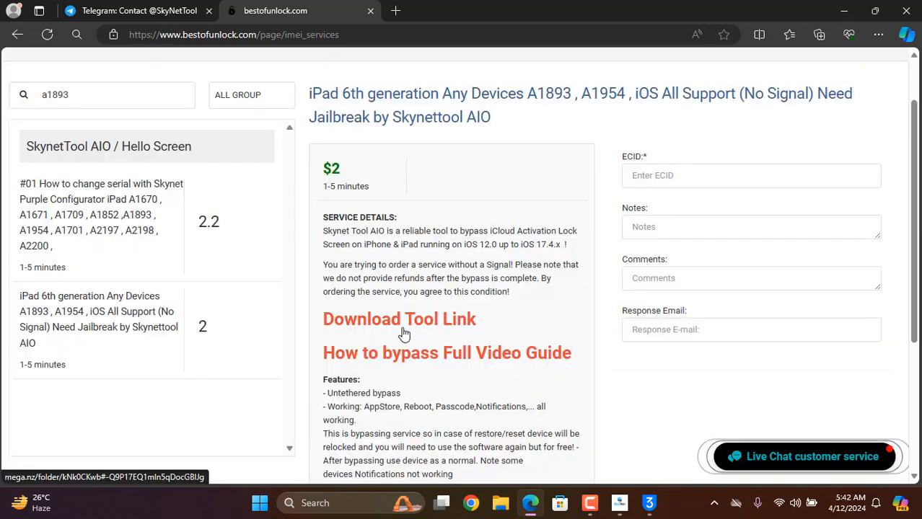
pyautogui.rightClick(750, 176)
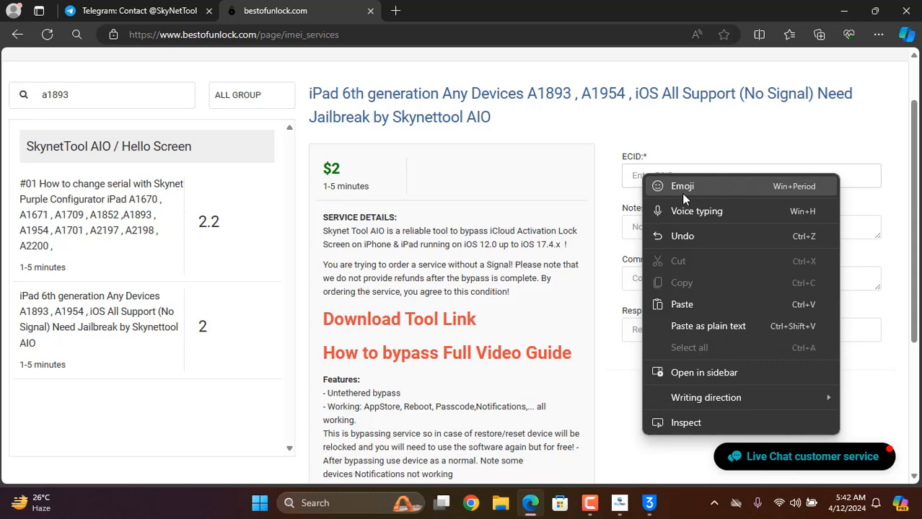
pyautogui.click(681, 303)
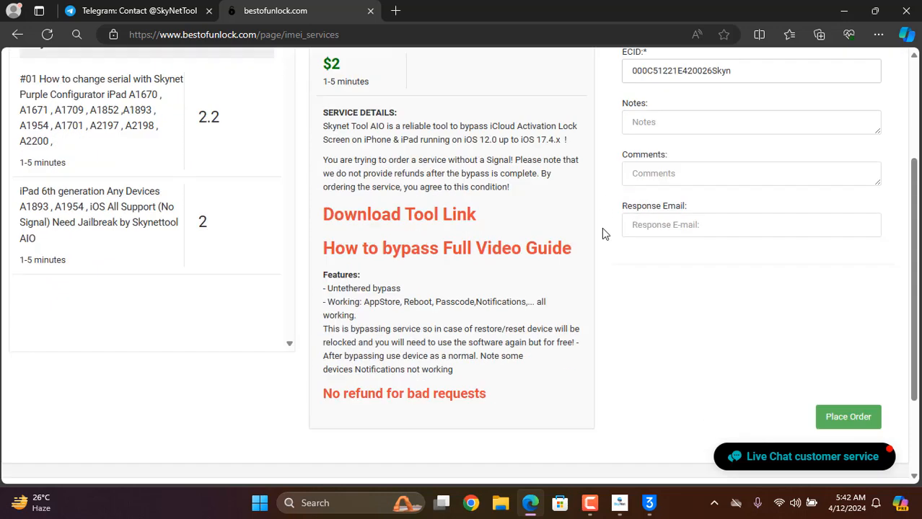
pyautogui.scroll(-3)
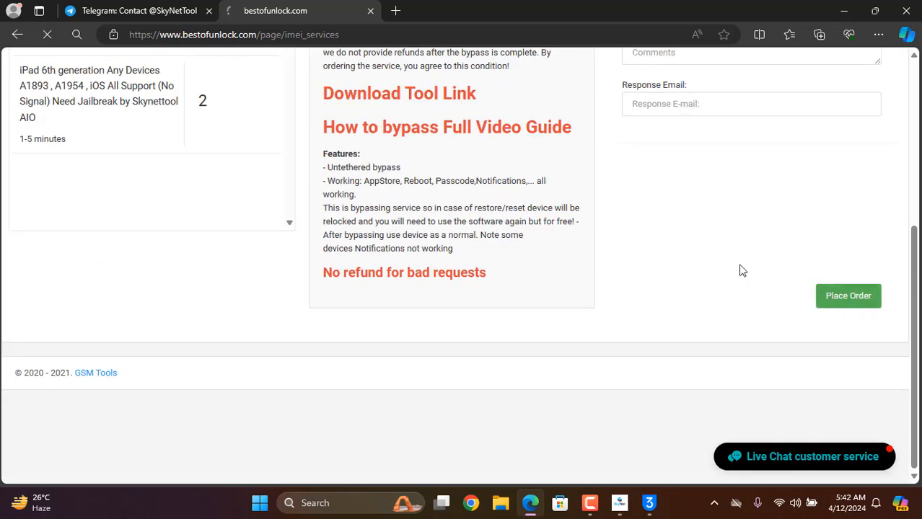
pyautogui.click(848, 296)
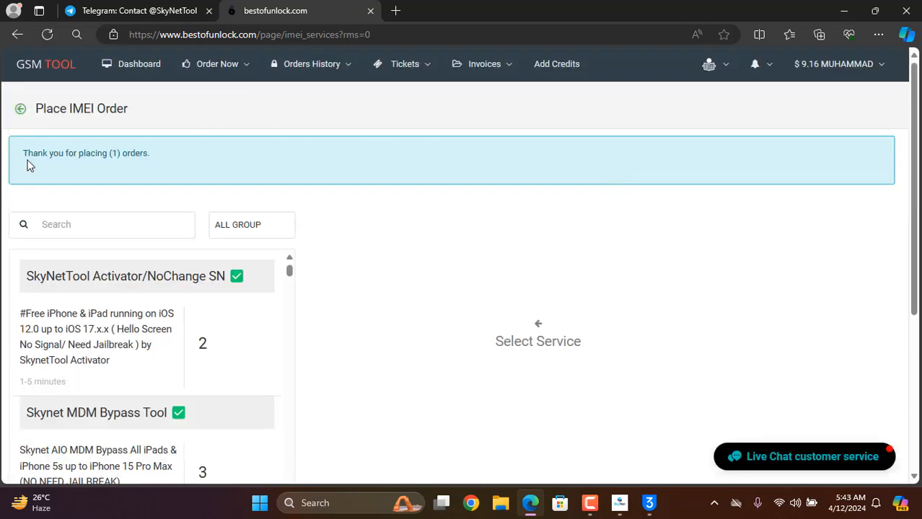
pyautogui.moveTo(201, 130)
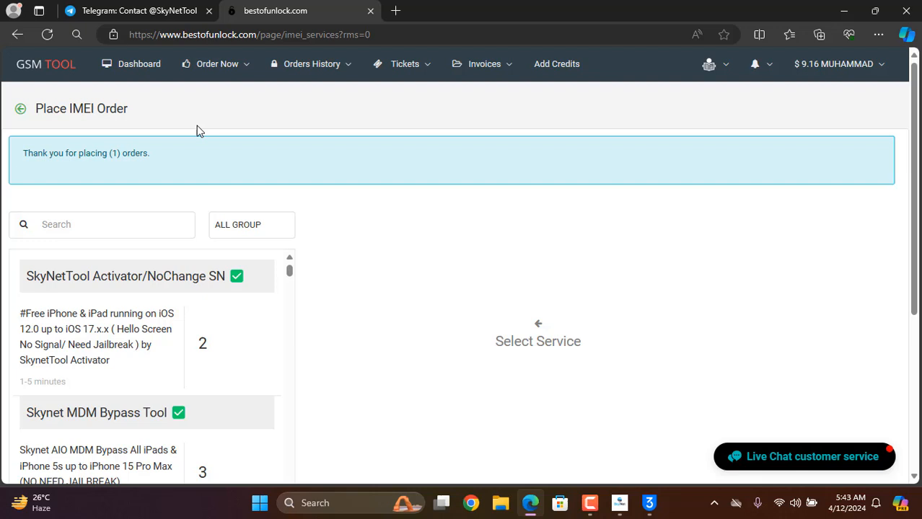
# - View the IMEI Orders history showing the new iPad order In Process
pyautogui.click(312, 63)
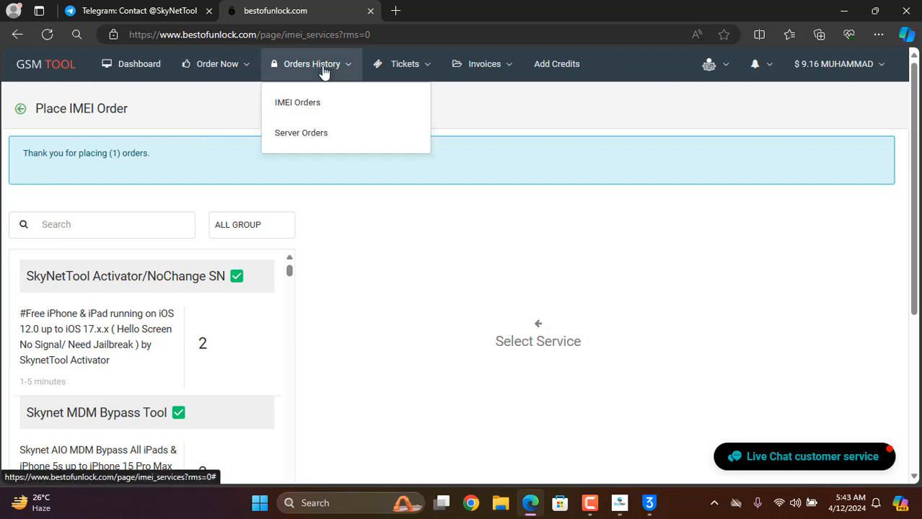
pyautogui.moveTo(297, 101)
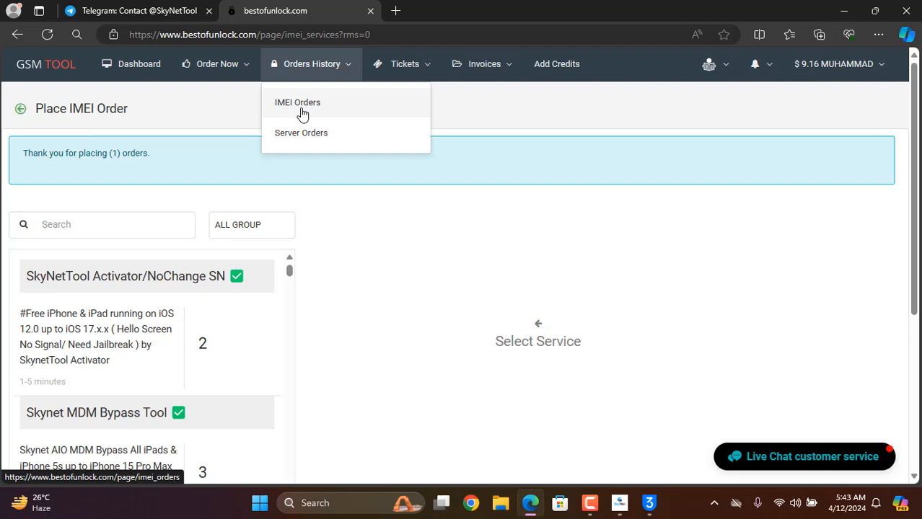
pyautogui.click(297, 101)
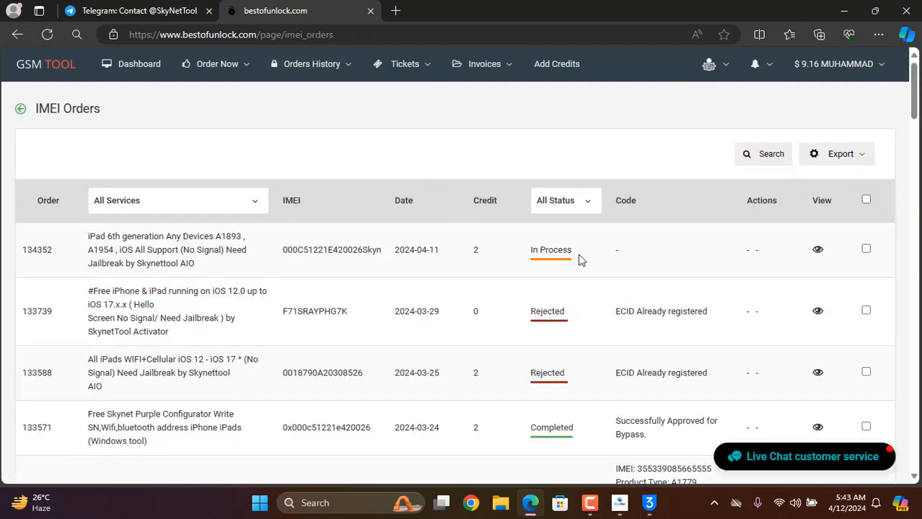
pyautogui.moveTo(253, 266)
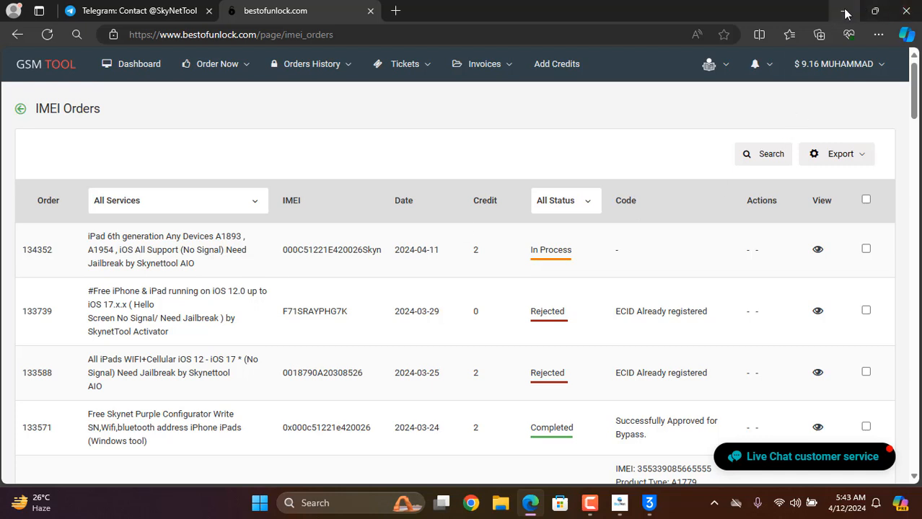
pyautogui.moveTo(847, 13)
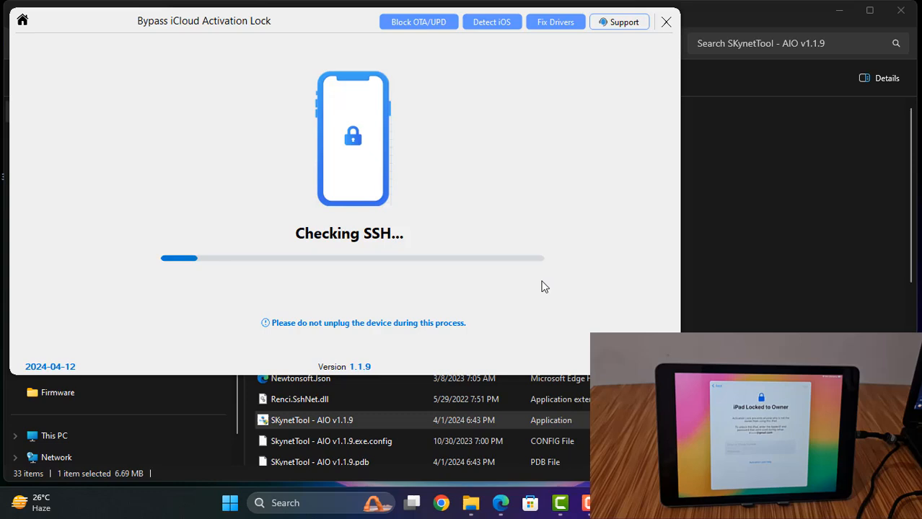
pyautogui.moveTo(454, 140)
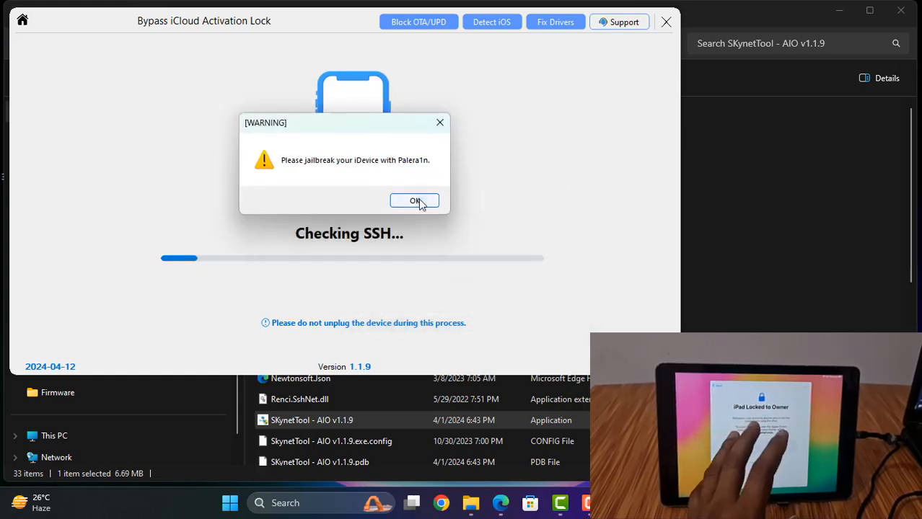
# - Acknowledge the warning that the iPad must be jailbroken with Palera1n first
pyautogui.click(415, 200)
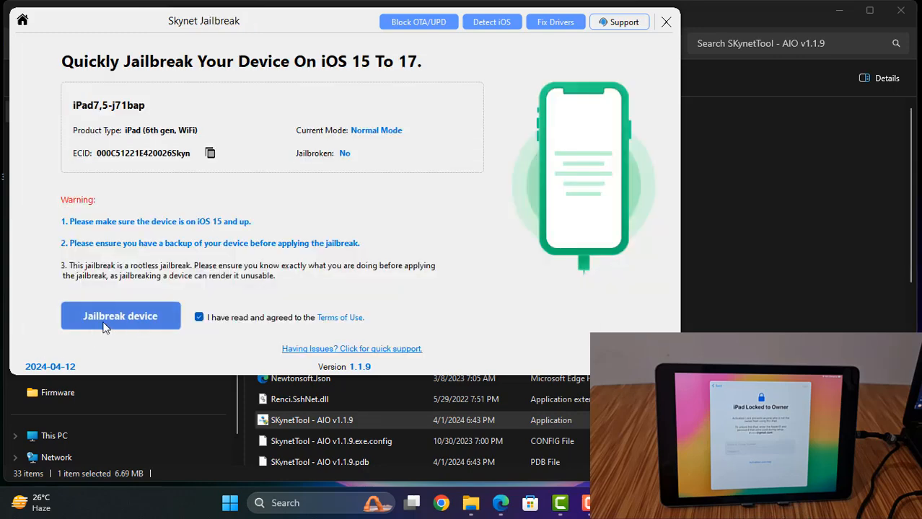
# - Start Jailbreak device and dismiss the DFU mode warning so the iPad is put into DFU
pyautogui.click(121, 316)
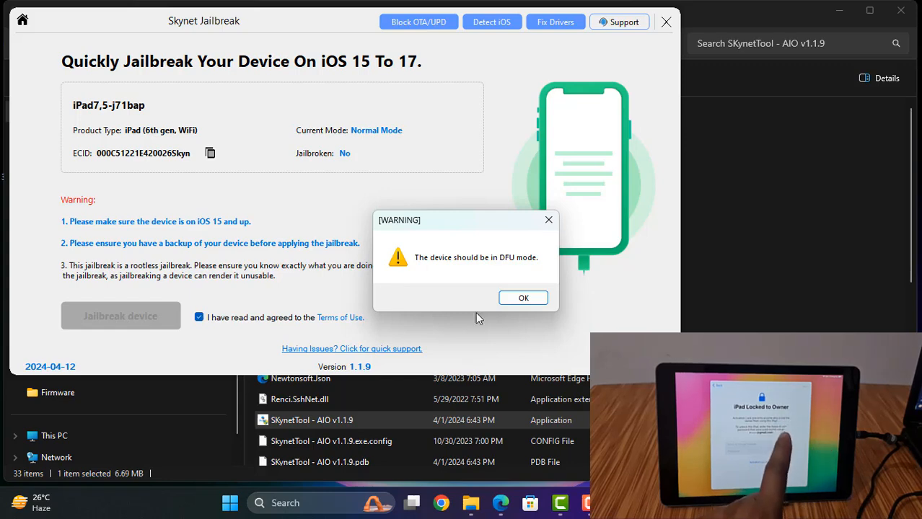
pyautogui.moveTo(465, 219); pyautogui.dragTo(310, 116)
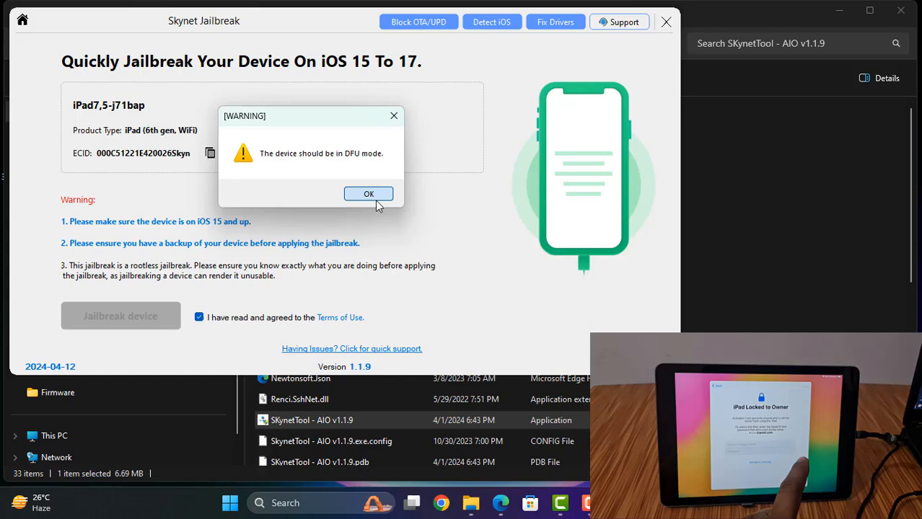
pyautogui.click(369, 193)
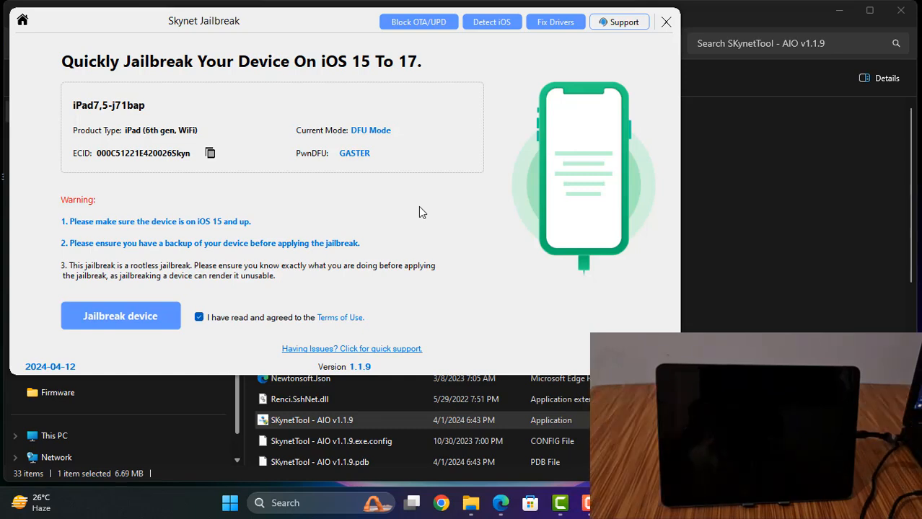
# - Jailbreak the iPad in DFU mode and dismiss the success message after 'All done'
pyautogui.click(122, 316)
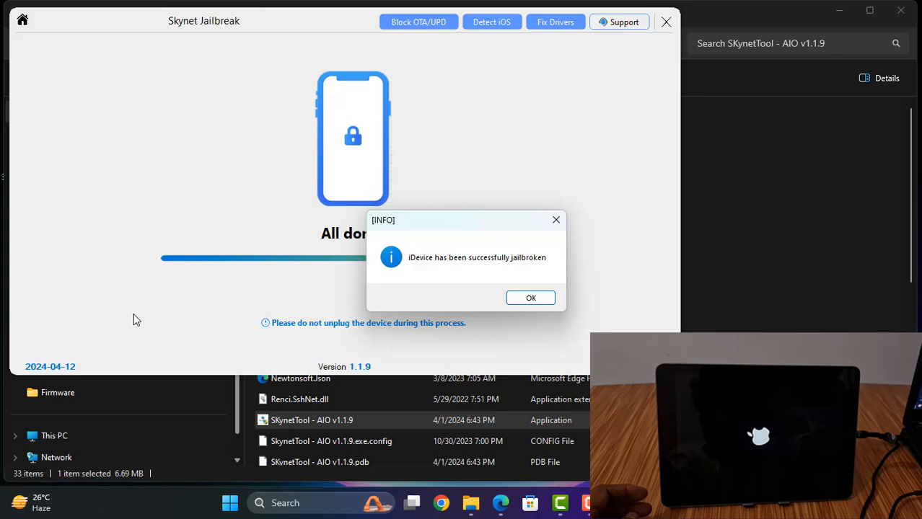
pyautogui.moveTo(144, 294)
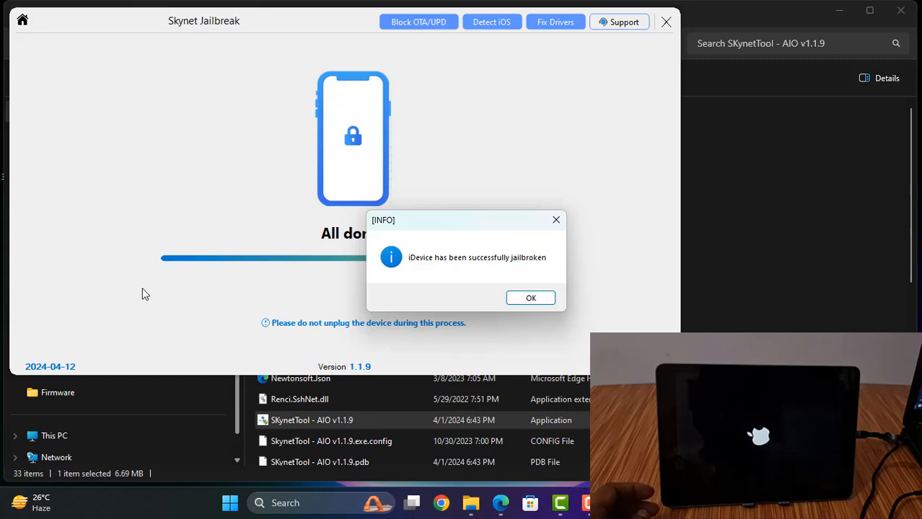
pyautogui.click(531, 297)
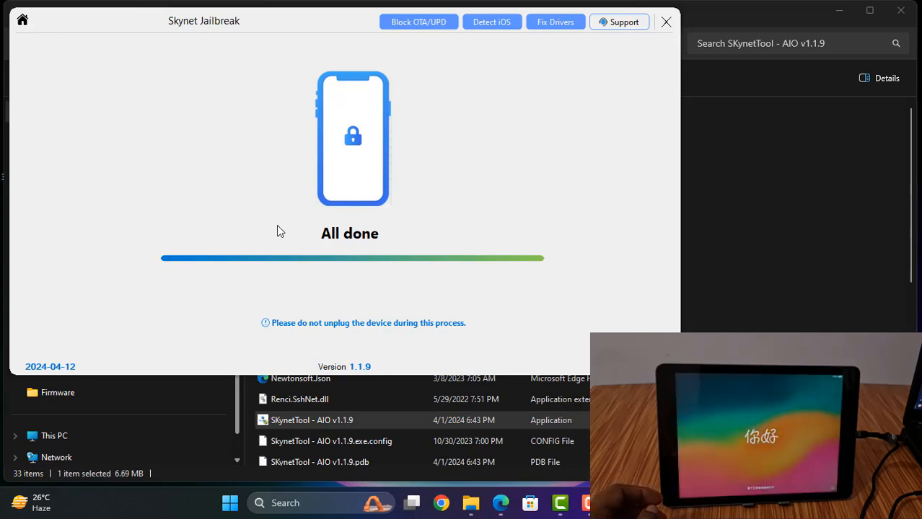
pyautogui.moveTo(407, 215)
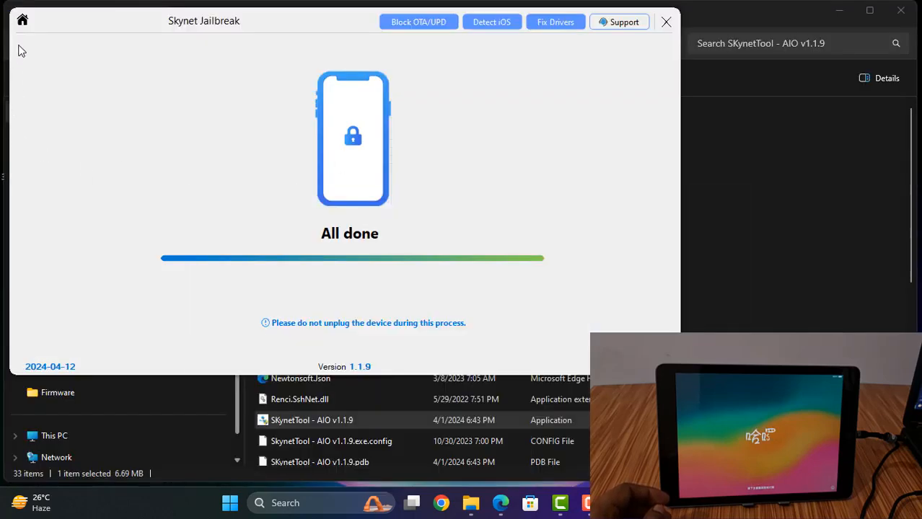
# - Start the Bypass iCloud [12-17] process on the jailbroken iPad from the Home screen
pyautogui.click(23, 20)
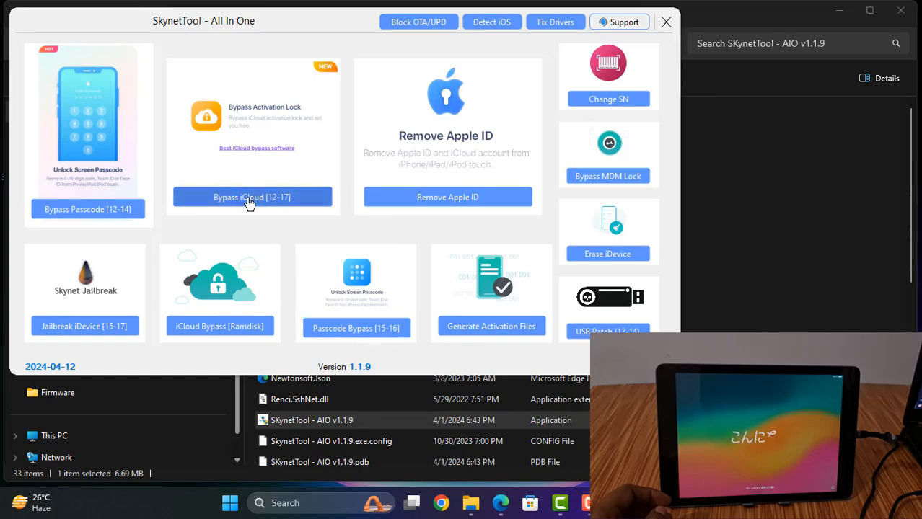
pyautogui.click(251, 196)
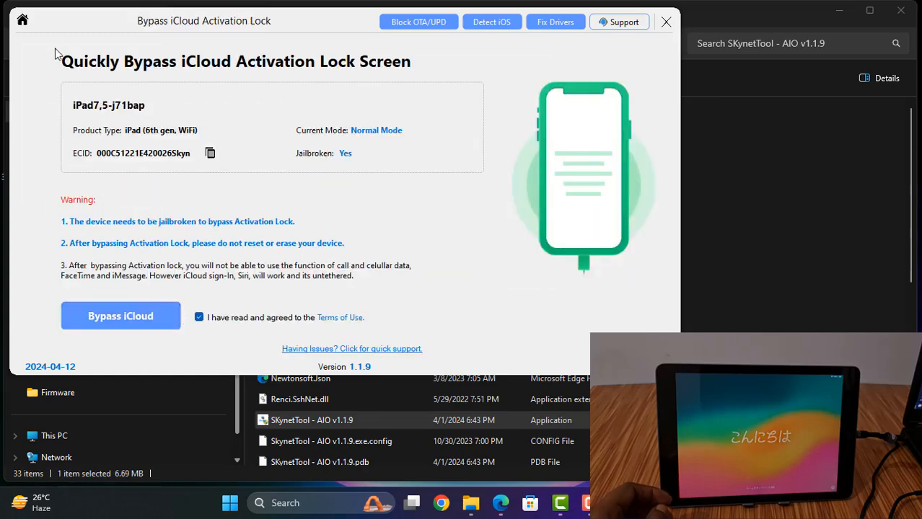
pyautogui.click(121, 316)
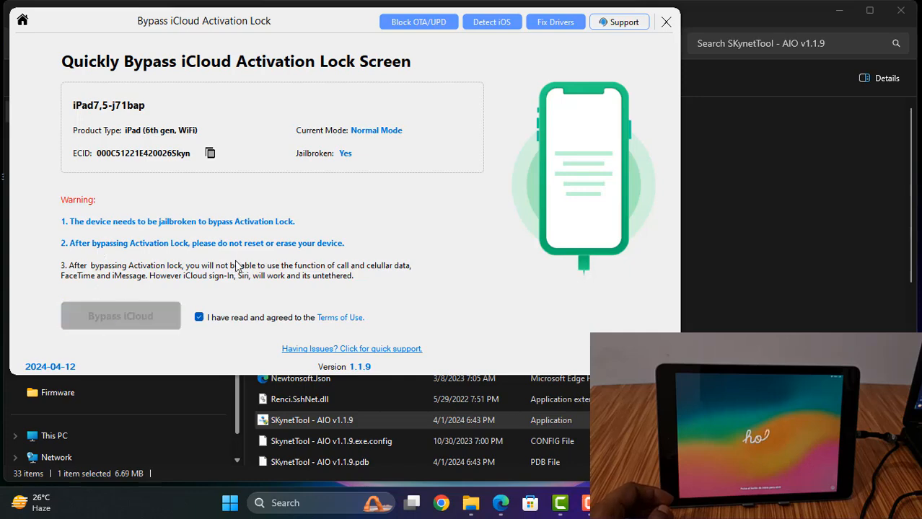
pyautogui.click(121, 316)
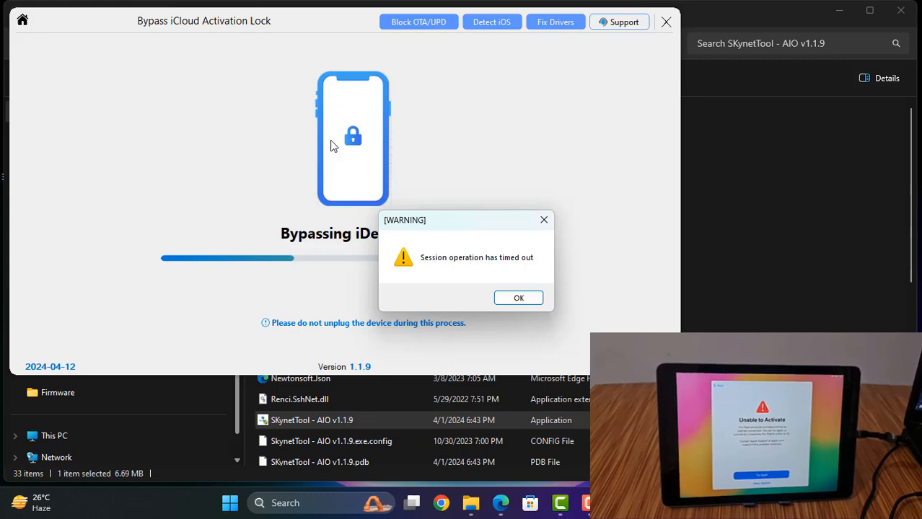
# - Dismiss the session timed-out warning and restart Bypass iCloud [12-17], which begins checking SSH
pyautogui.click(518, 298)
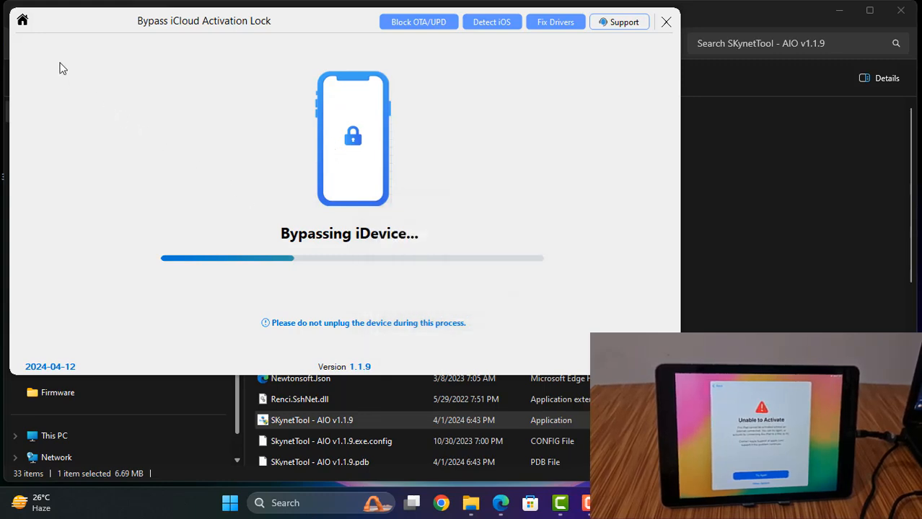
pyautogui.click(23, 20)
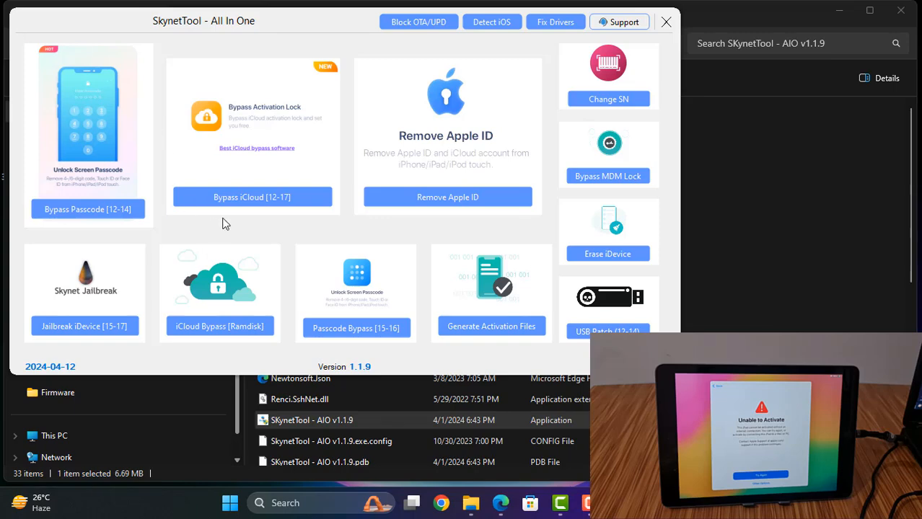
pyautogui.click(251, 196)
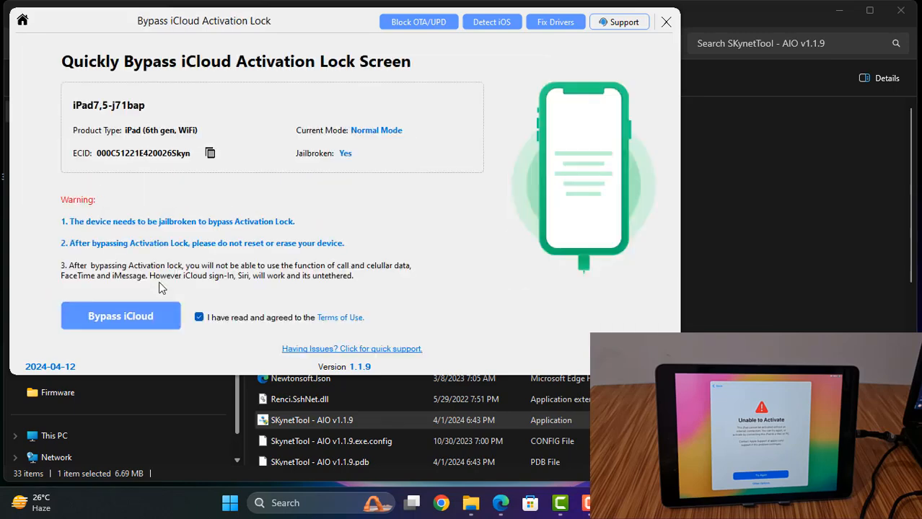
pyautogui.click(121, 316)
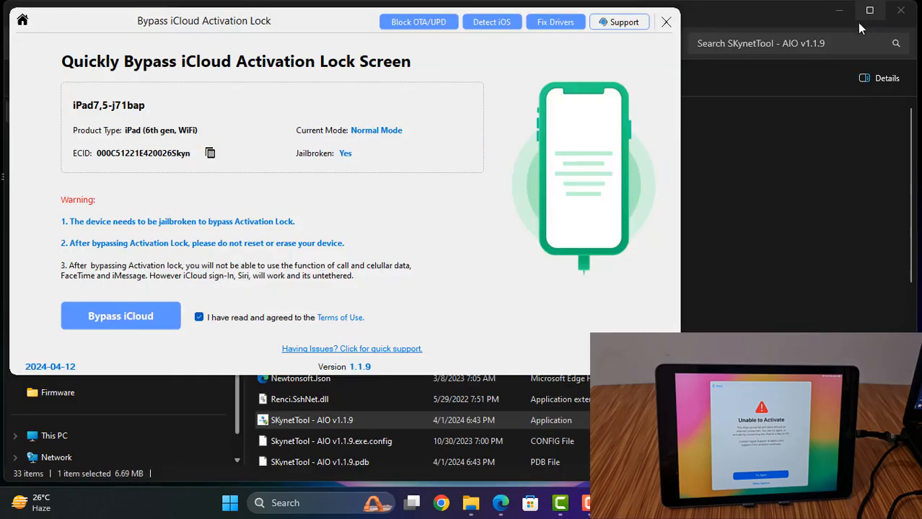
pyautogui.click(121, 316)
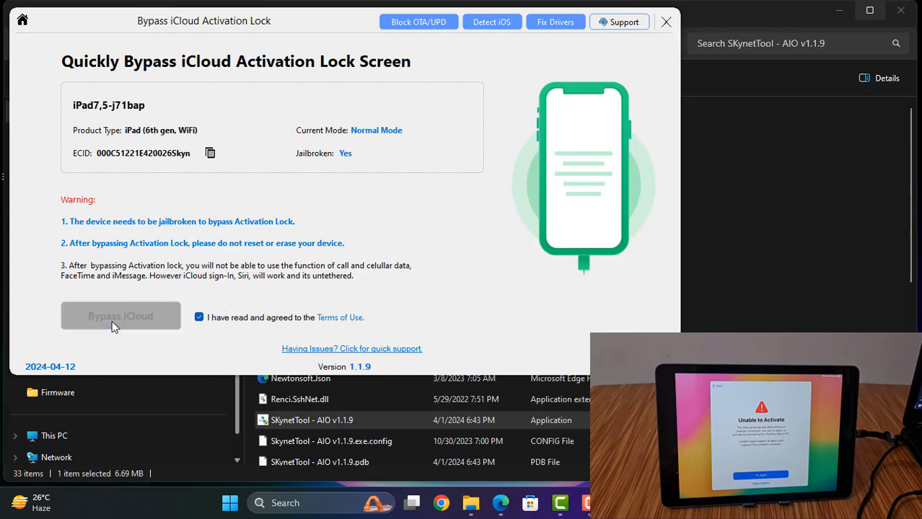
pyautogui.click(121, 316)
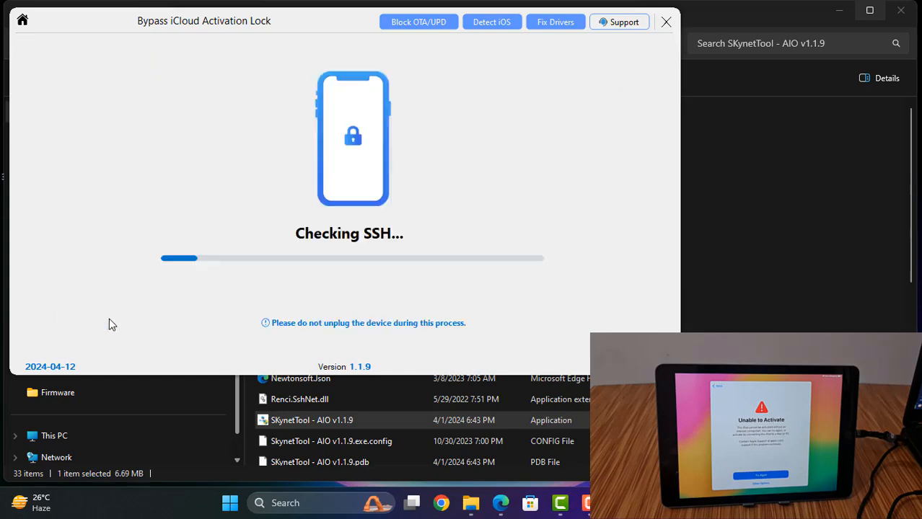